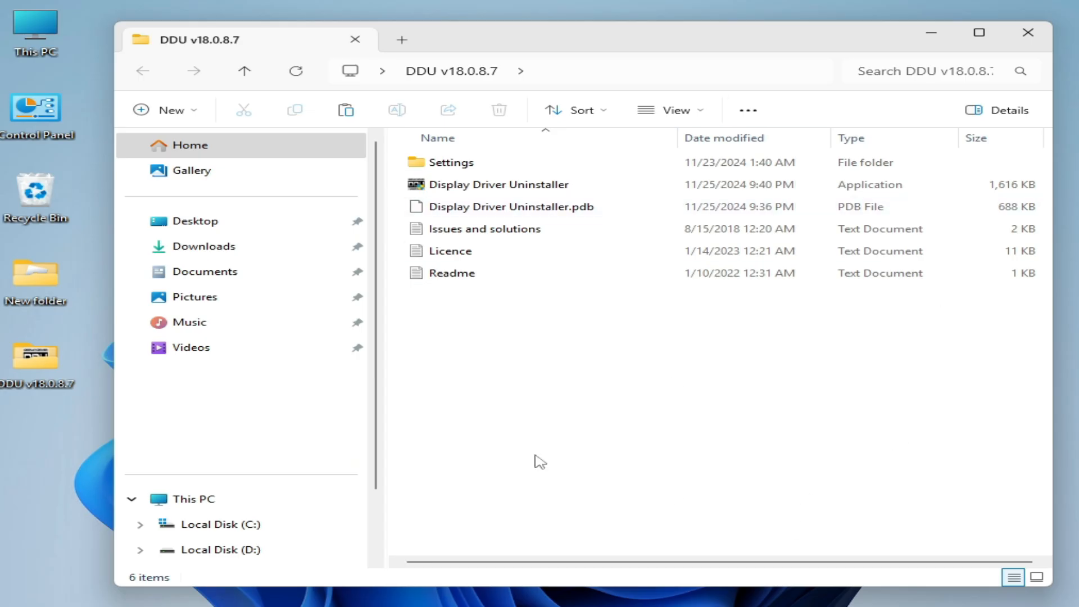
mouse_move(620, 273)
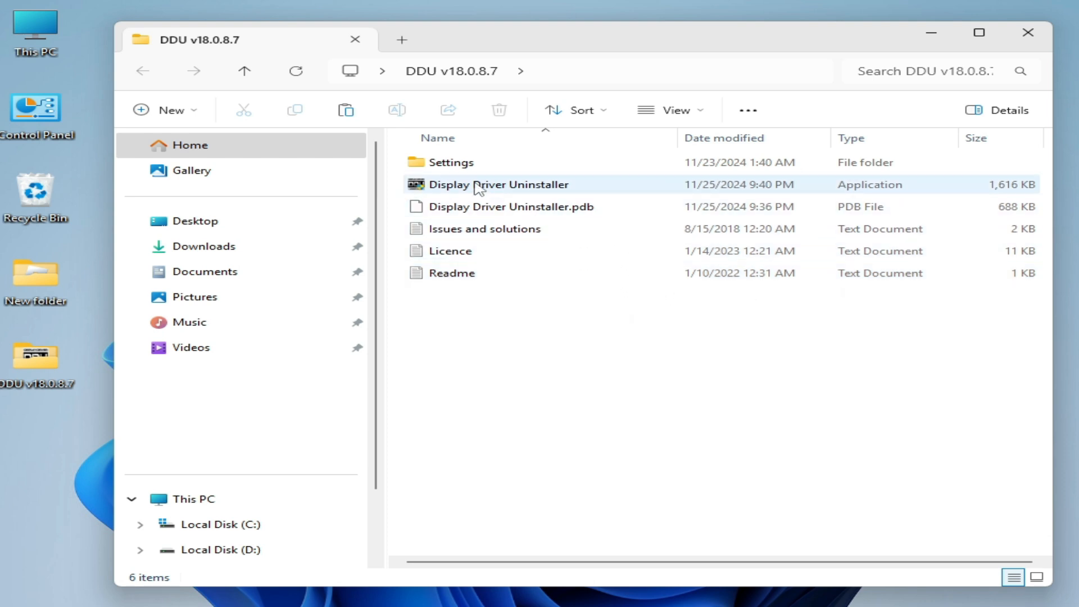
mouse_move(474, 184)
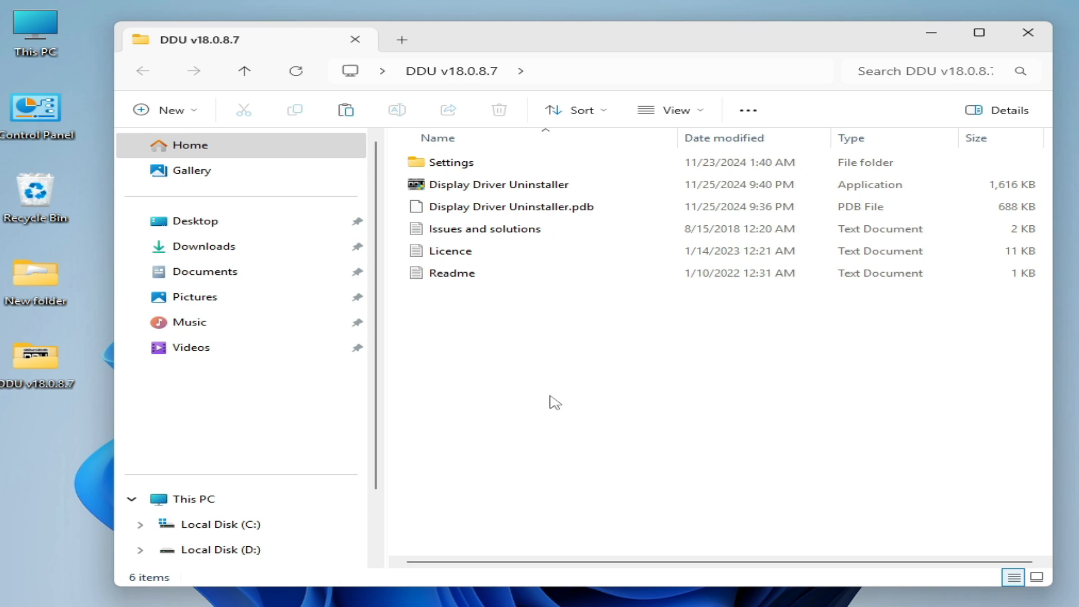
Select Display Driver Uninstaller in the DDU v18.0.8.7 folder and bring up its context menu
click(498, 185)
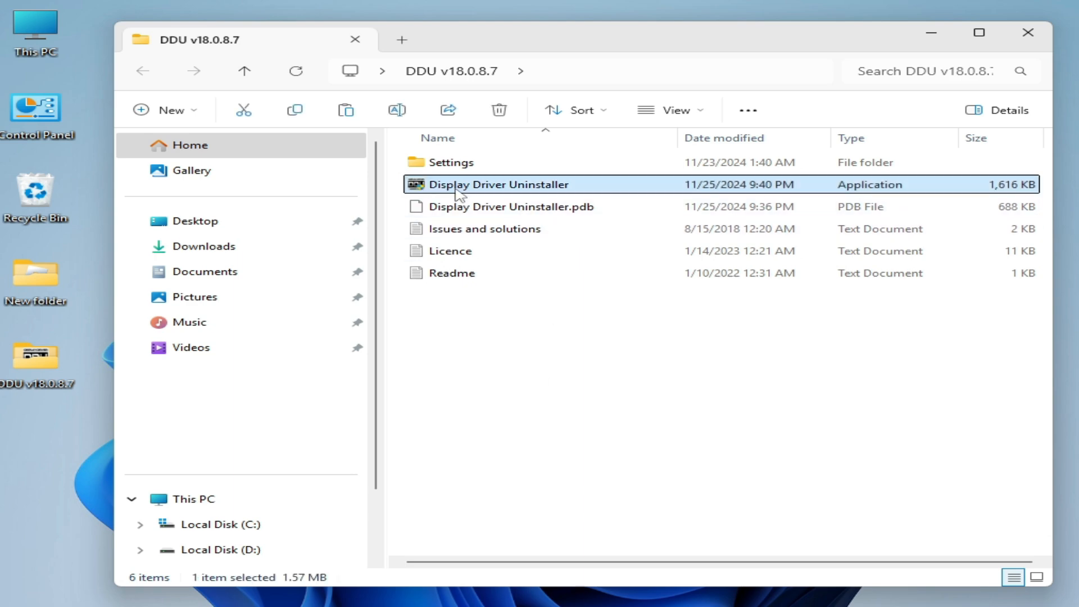
right_click(499, 184)
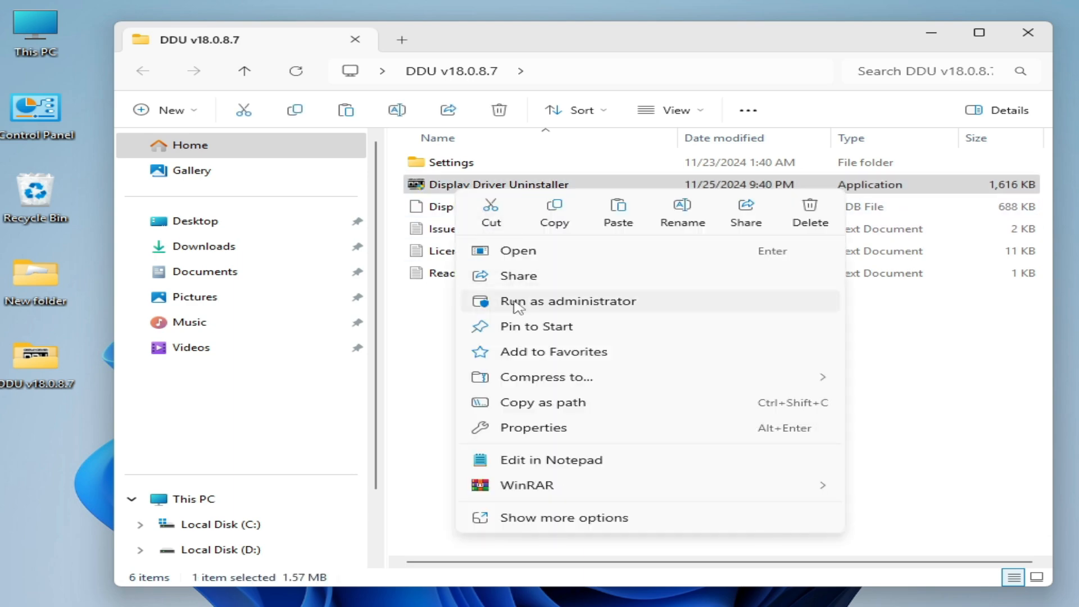
Run DDU as administrator with Remove PhysX and Keep NVIDIA Control Panel Global Settings ticked
click(566, 300)
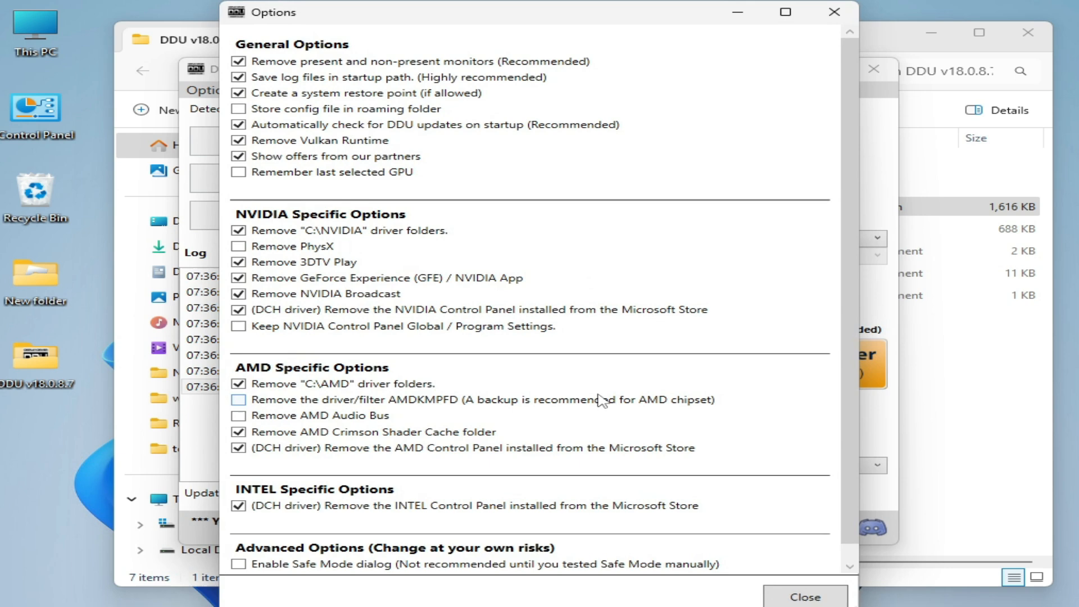
click(239, 246)
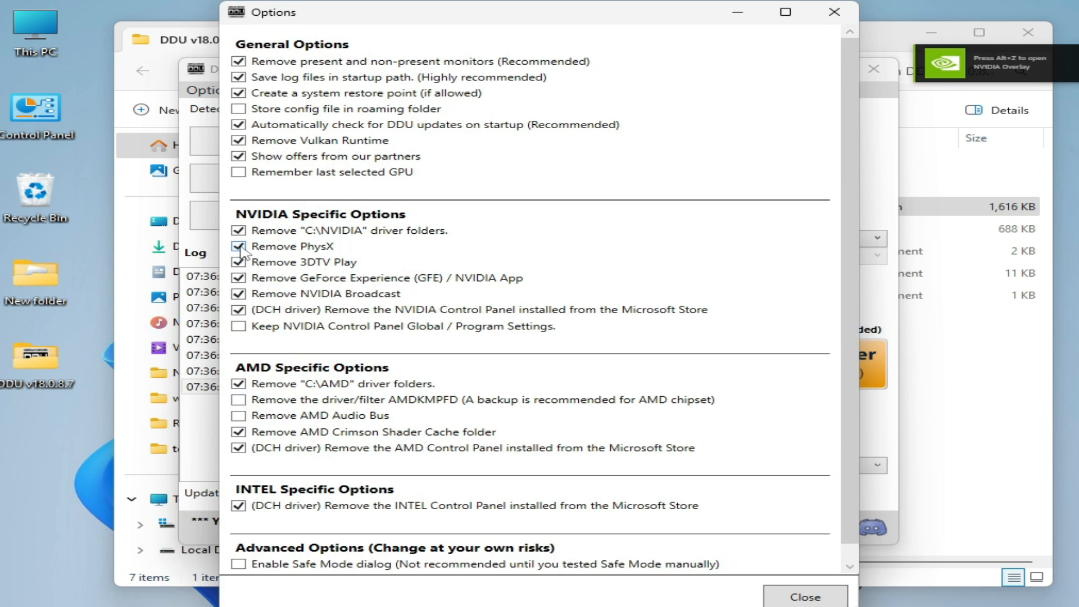
click(239, 325)
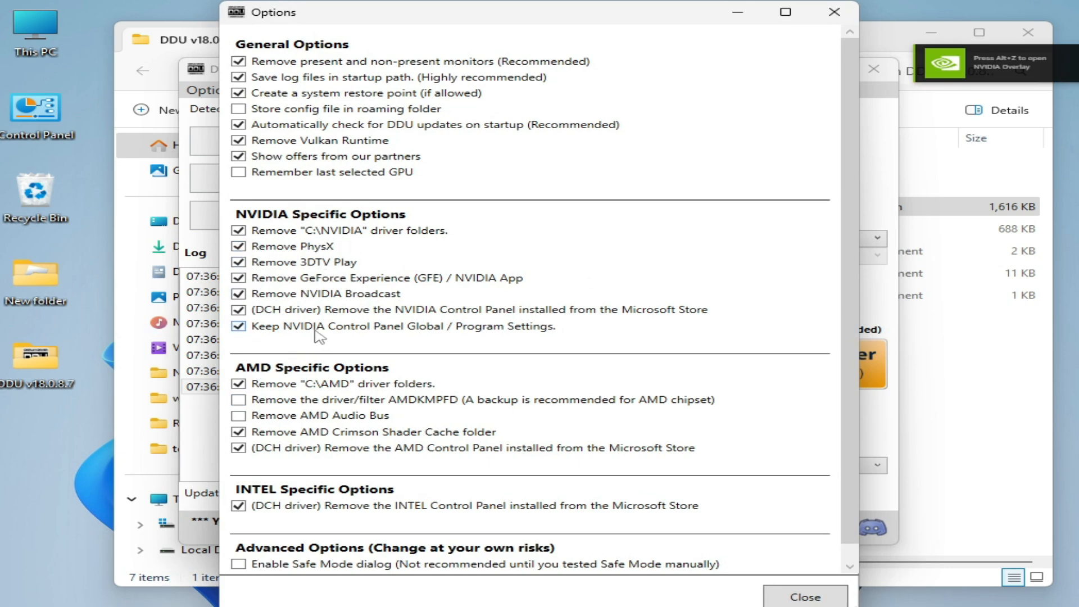
scroll(down, 3)
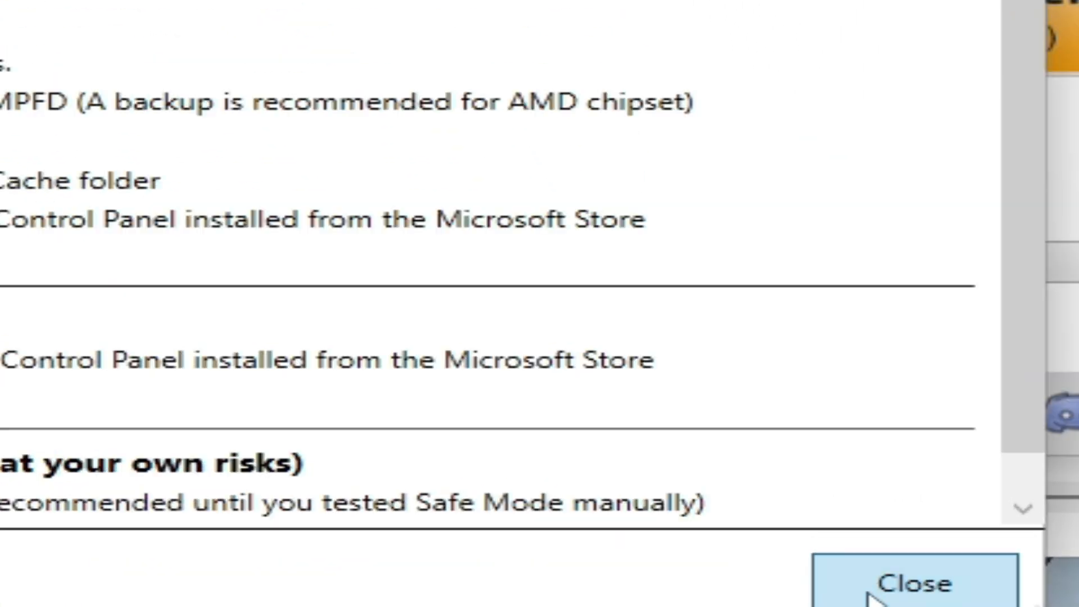
Close DDU Options and select GPU and NVIDIA as the device to clean
click(912, 583)
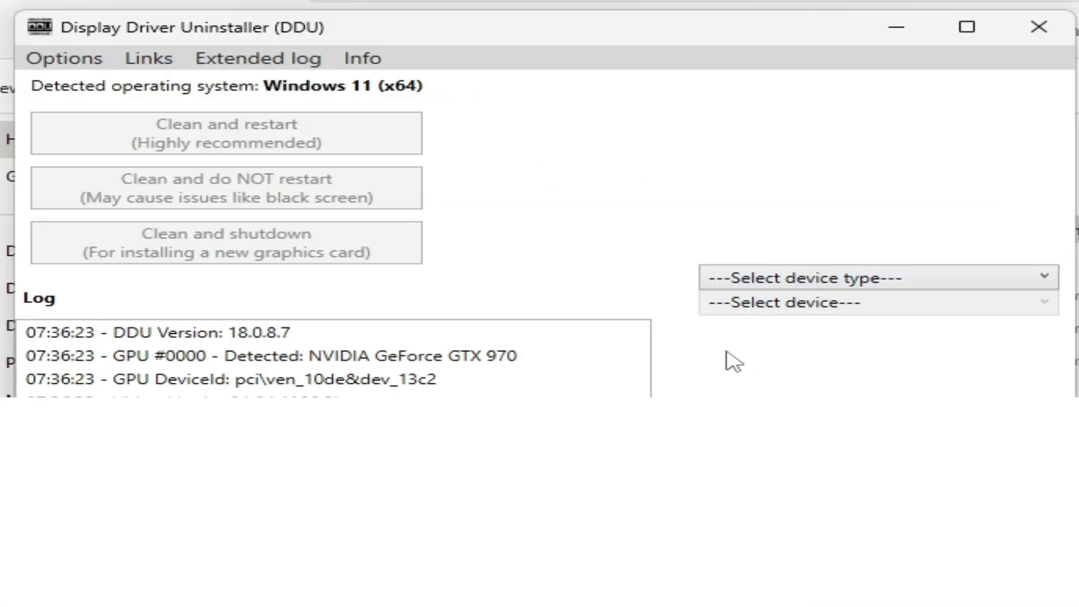
click(877, 277)
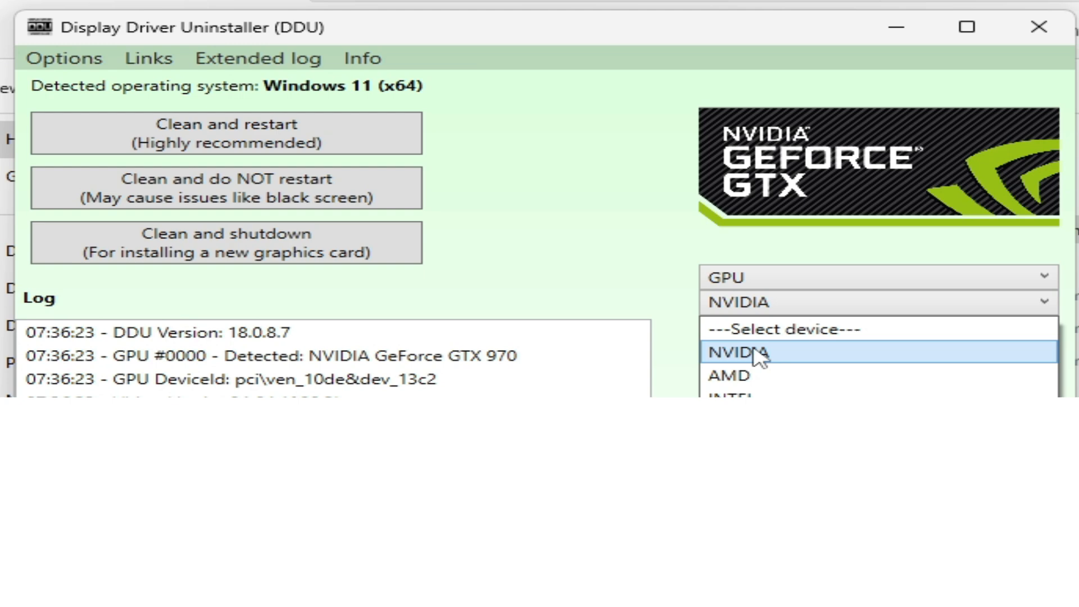
click(736, 351)
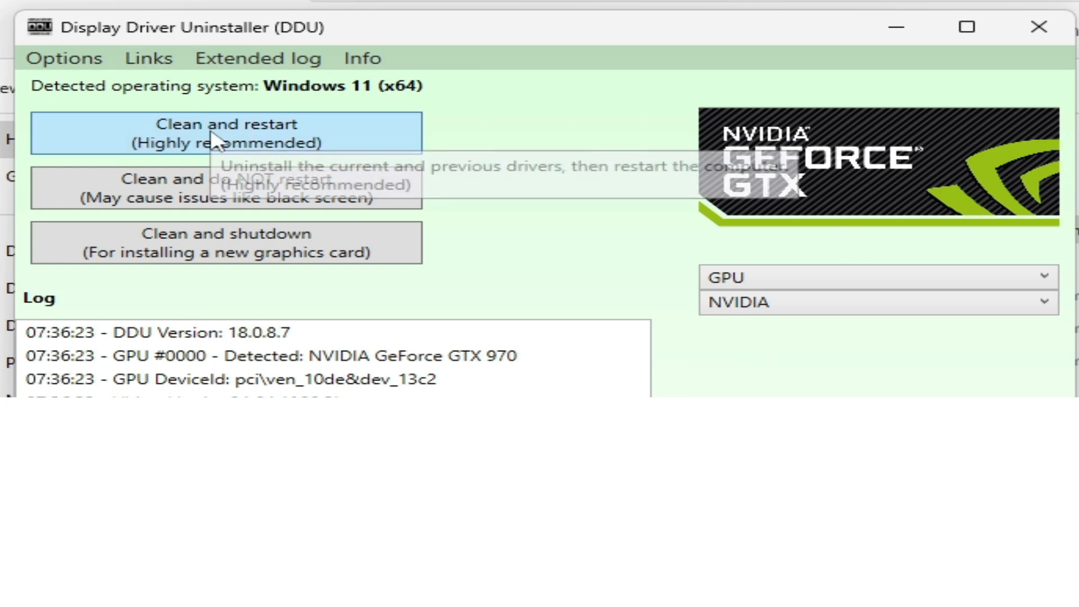
mouse_move(382, 141)
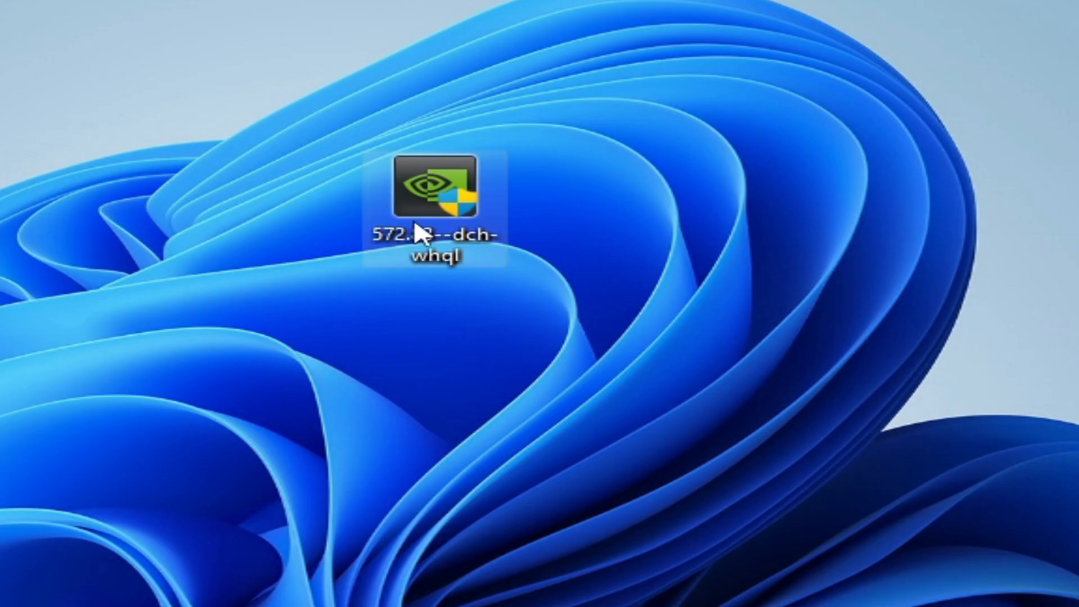
Run the 572.83 dch-whql driver installer from the desktop as administrator
right_click(435, 186)
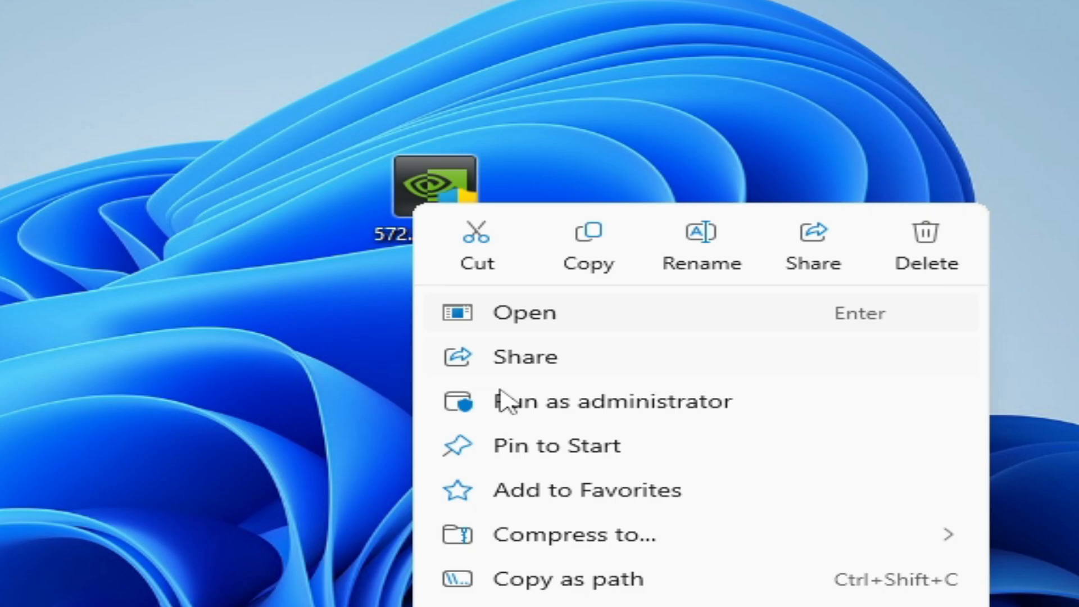
click(611, 401)
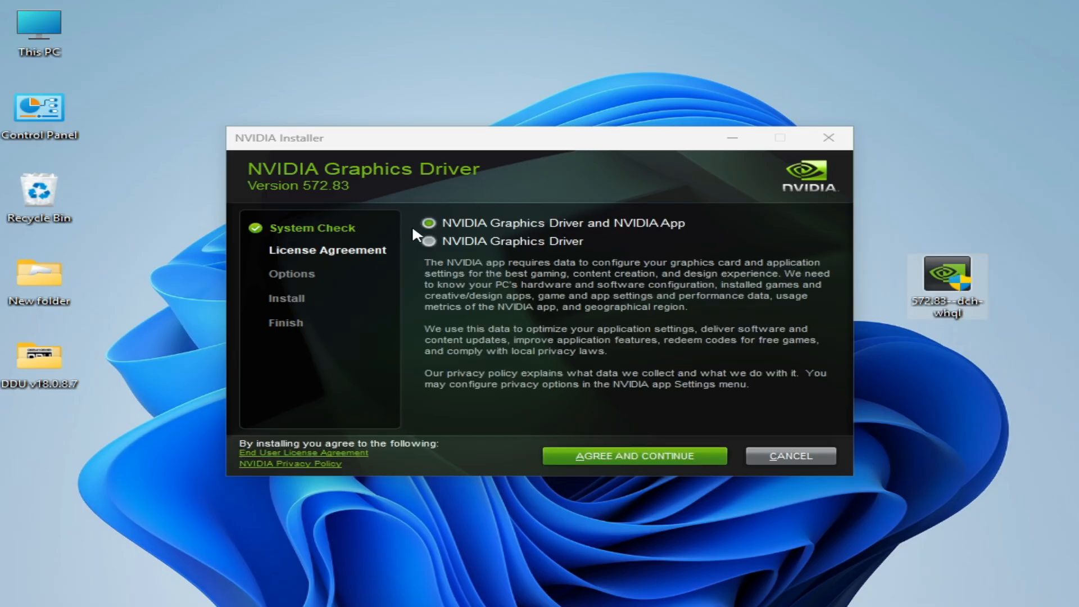
mouse_move(560, 234)
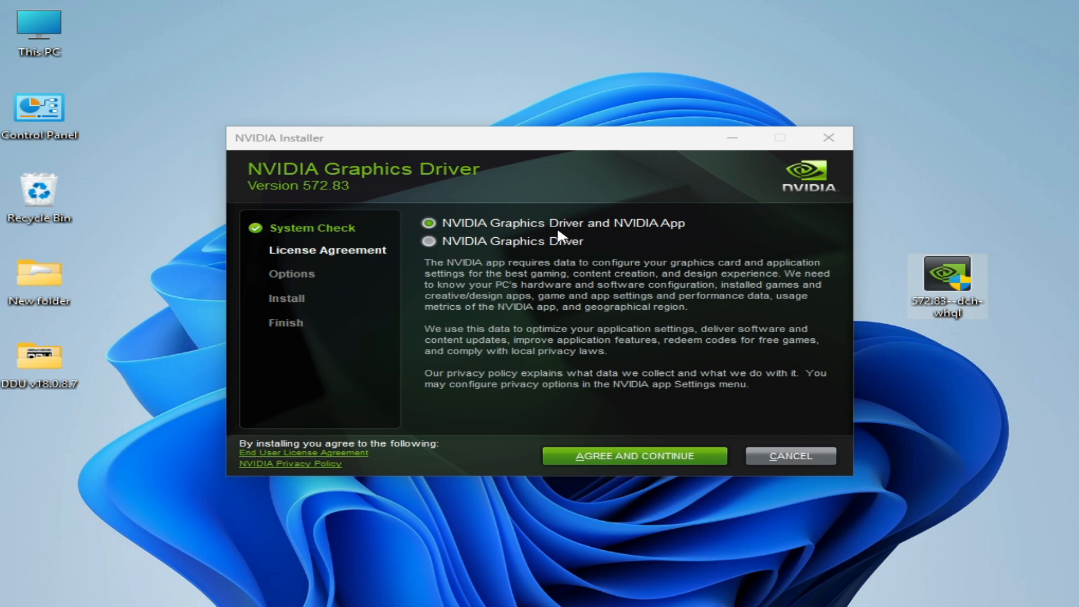
mouse_move(431, 222)
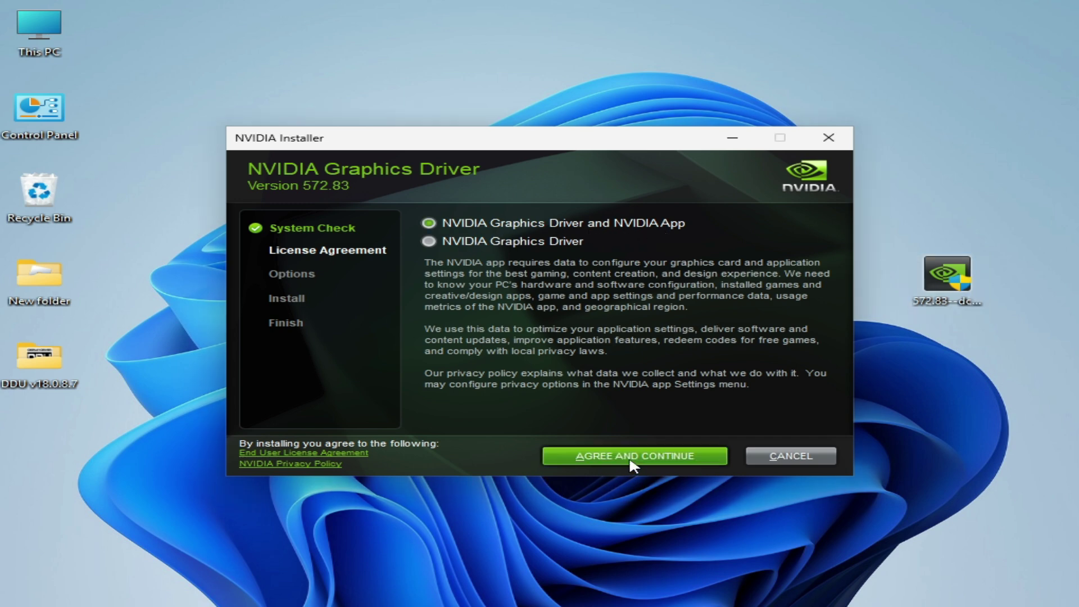
mouse_move(634, 366)
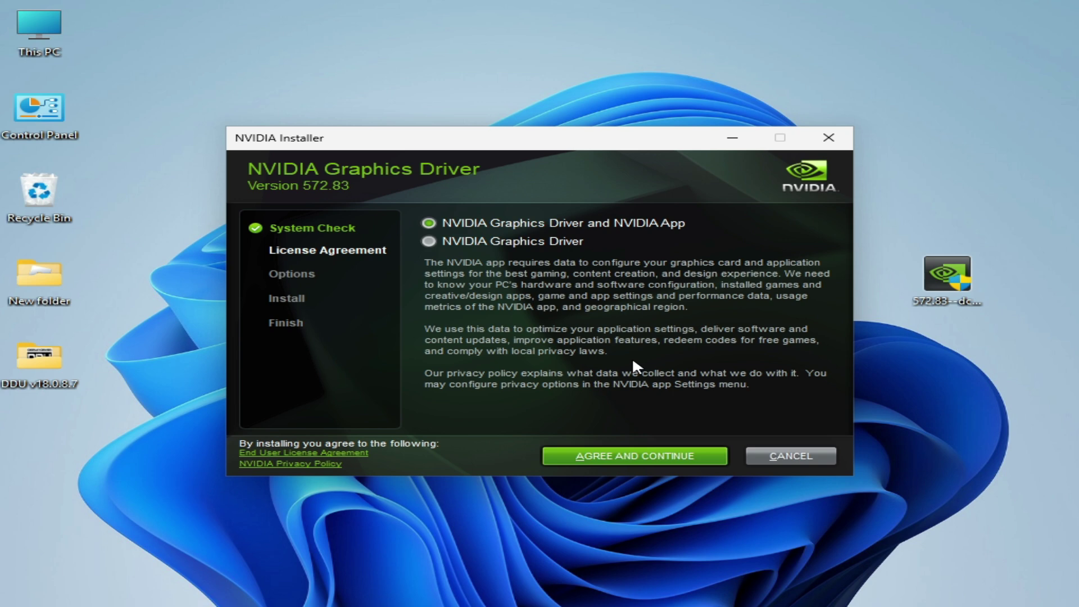
Accept the license and install all four components via Custom with clean installation
click(634, 456)
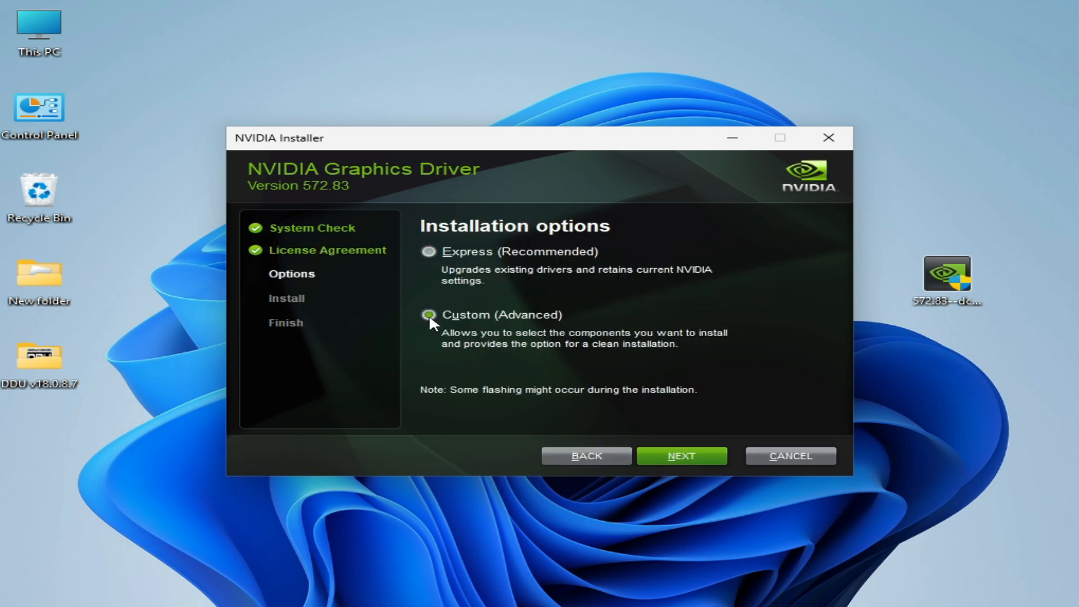
click(428, 314)
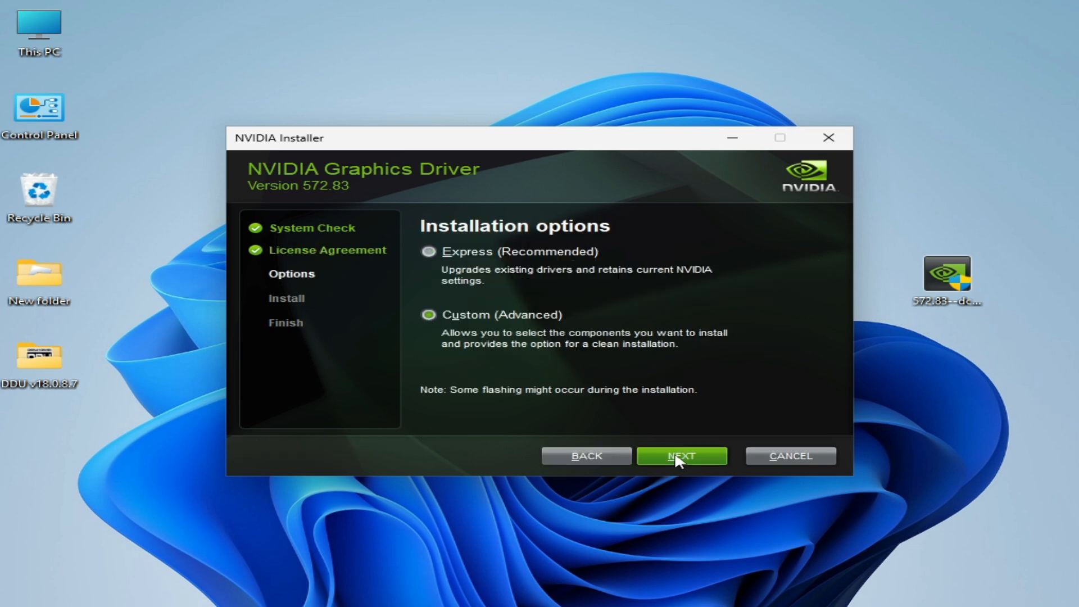
click(681, 456)
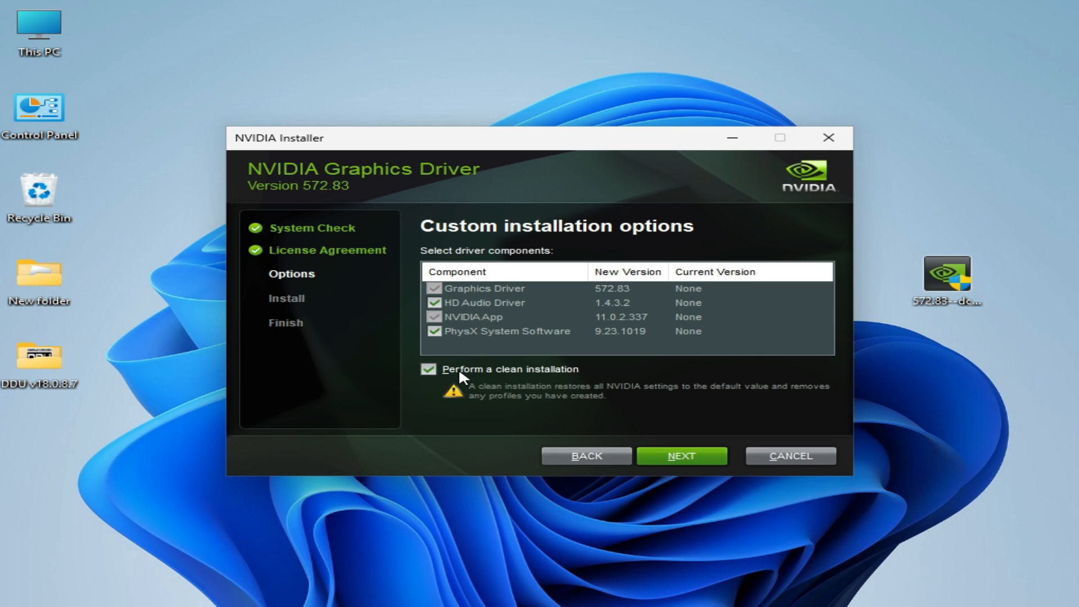
mouse_move(679, 456)
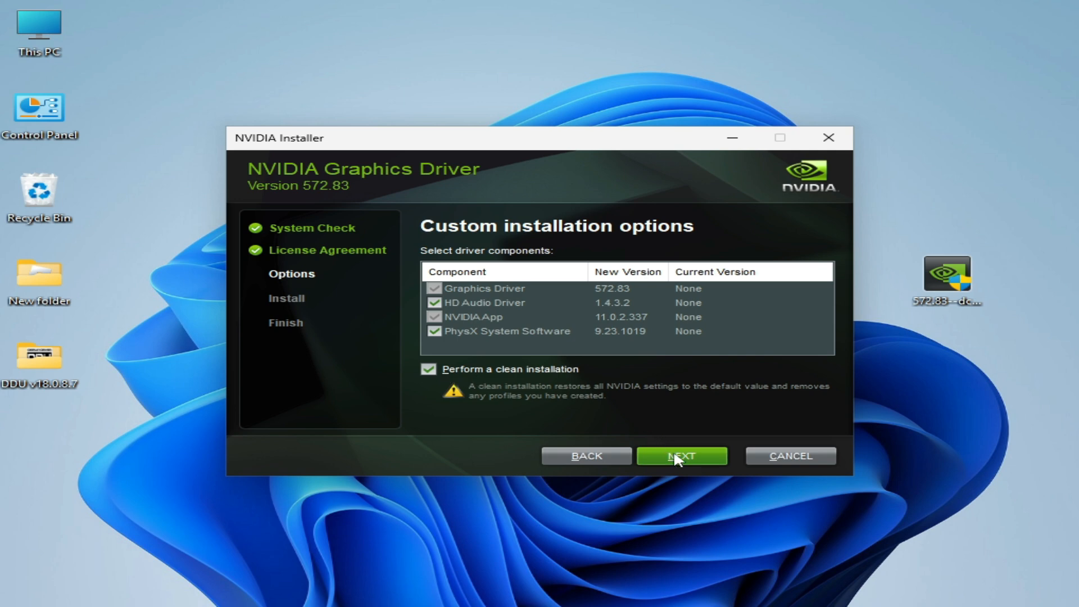
click(680, 455)
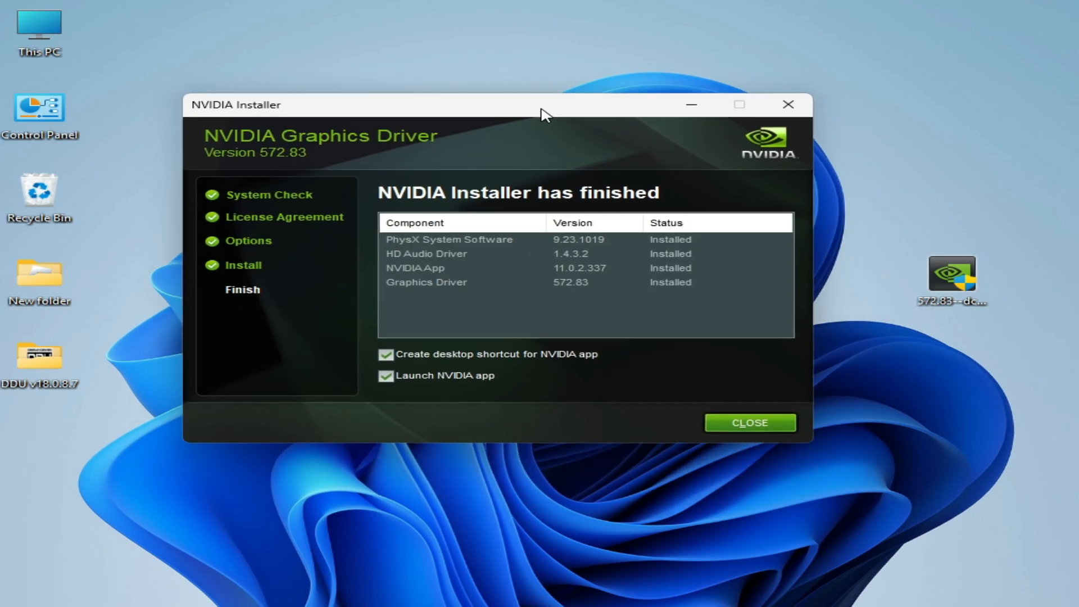
mouse_move(461, 384)
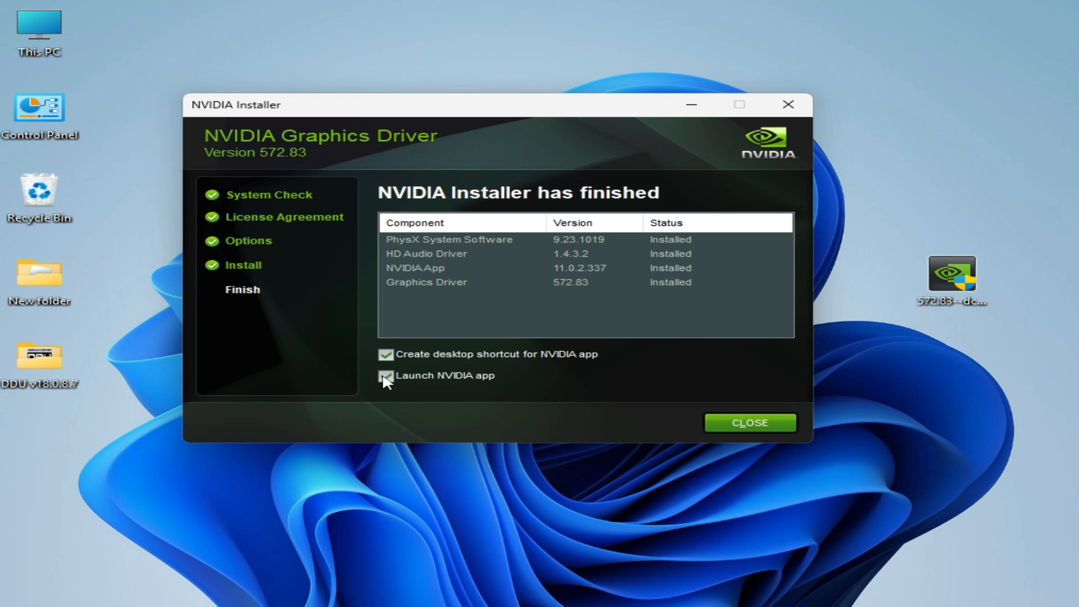
Untick 'Launch NVIDIA app' on the finished page and close the installer
click(385, 376)
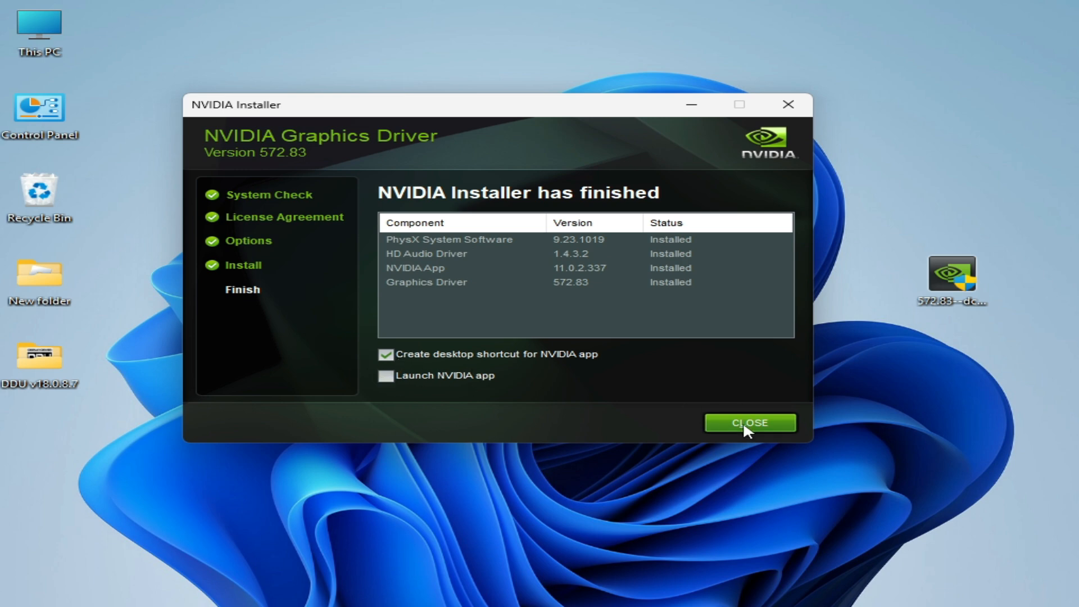
click(749, 423)
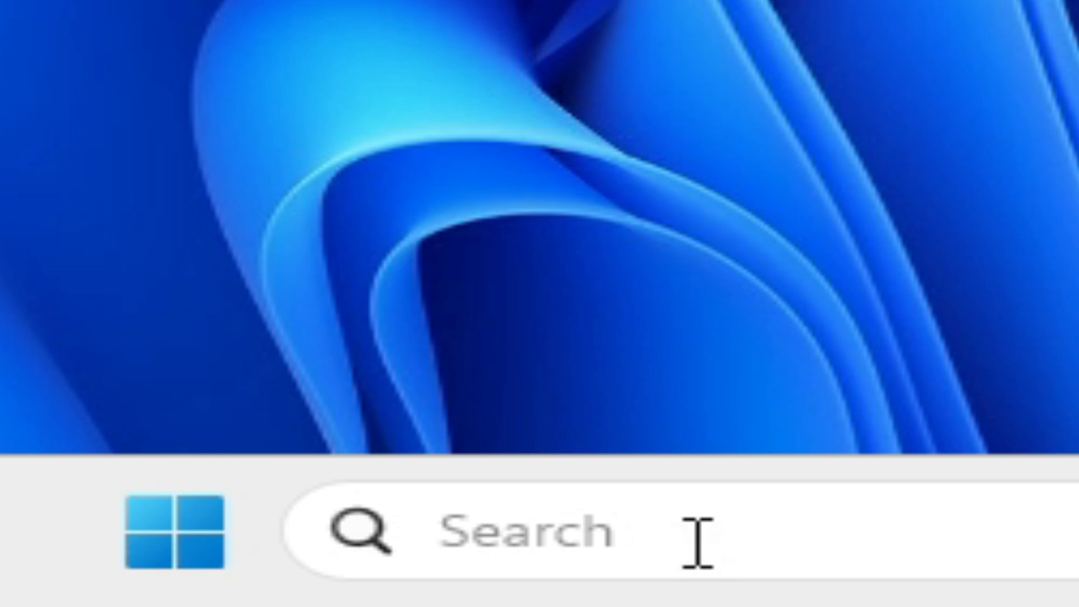
Open Services via search, then select and right-click NVIDIA LocalSystem Container
text(servic)
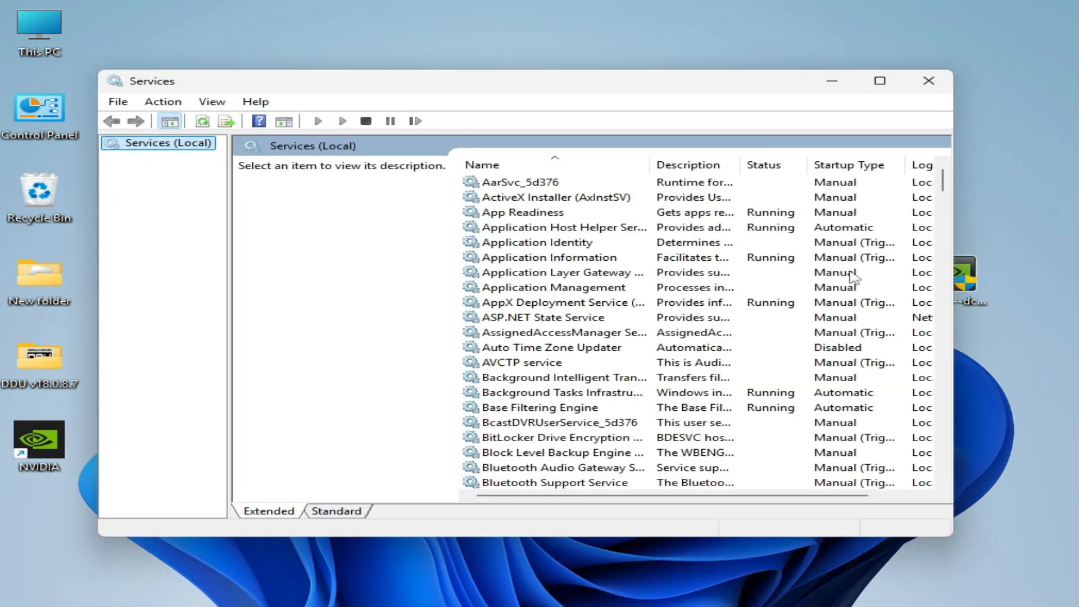
scroll(down, 3)
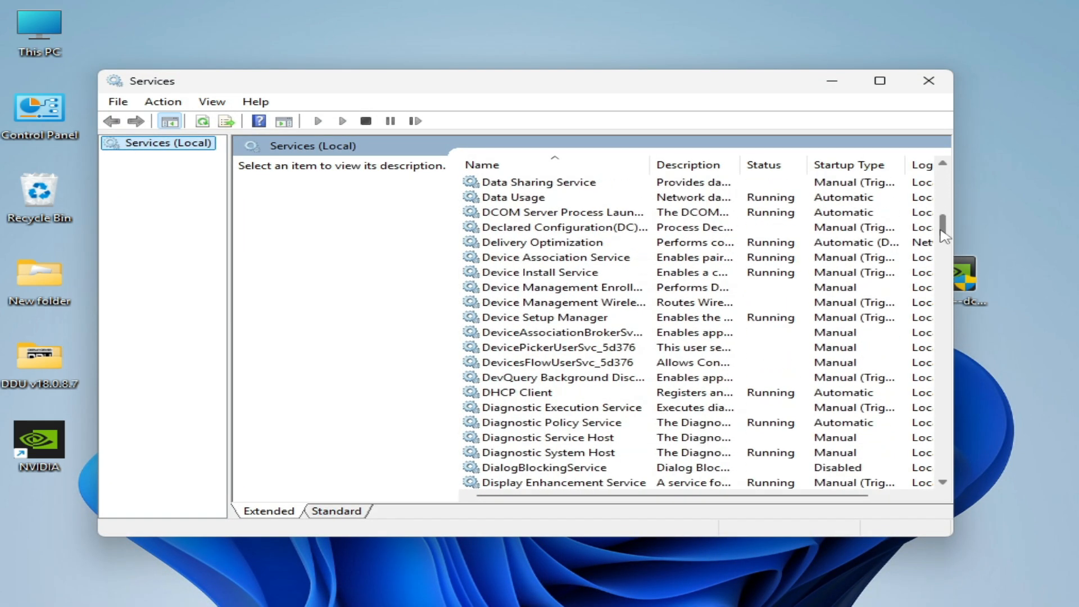
scroll(down, 3)
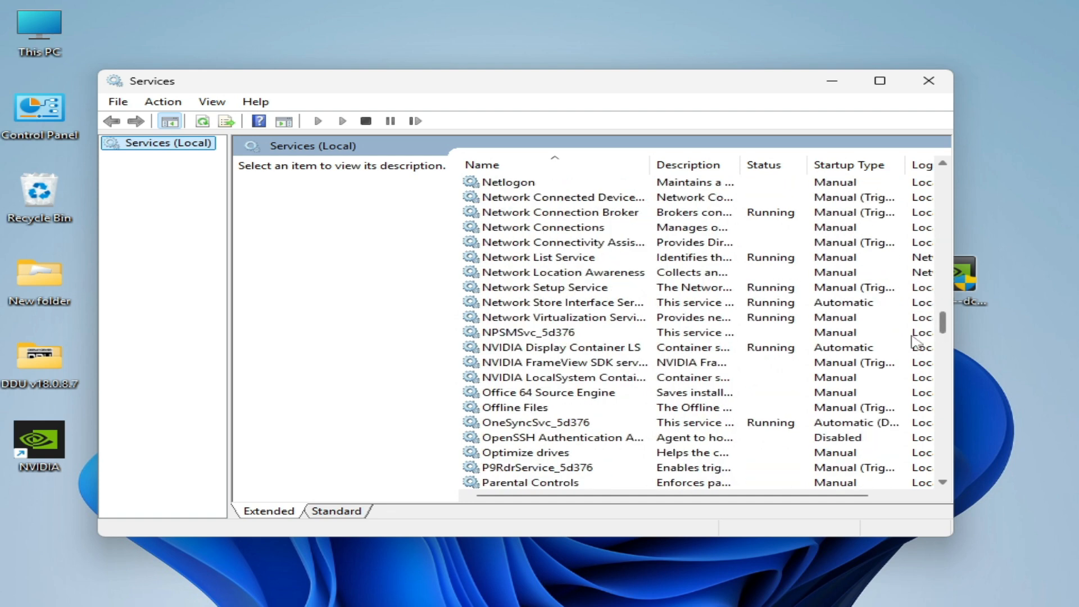
click(557, 377)
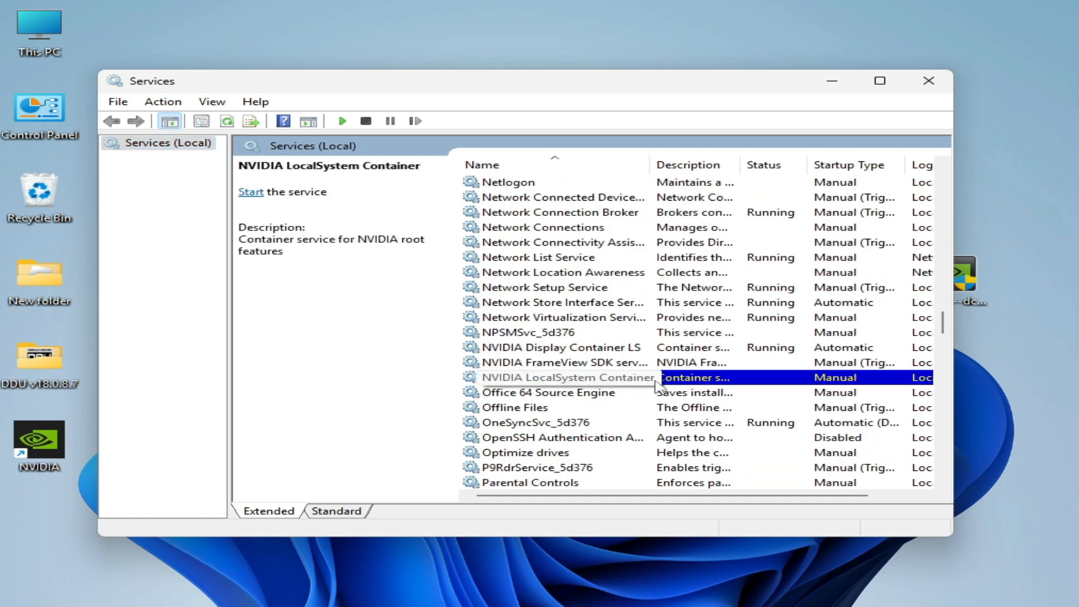
mouse_move(610, 385)
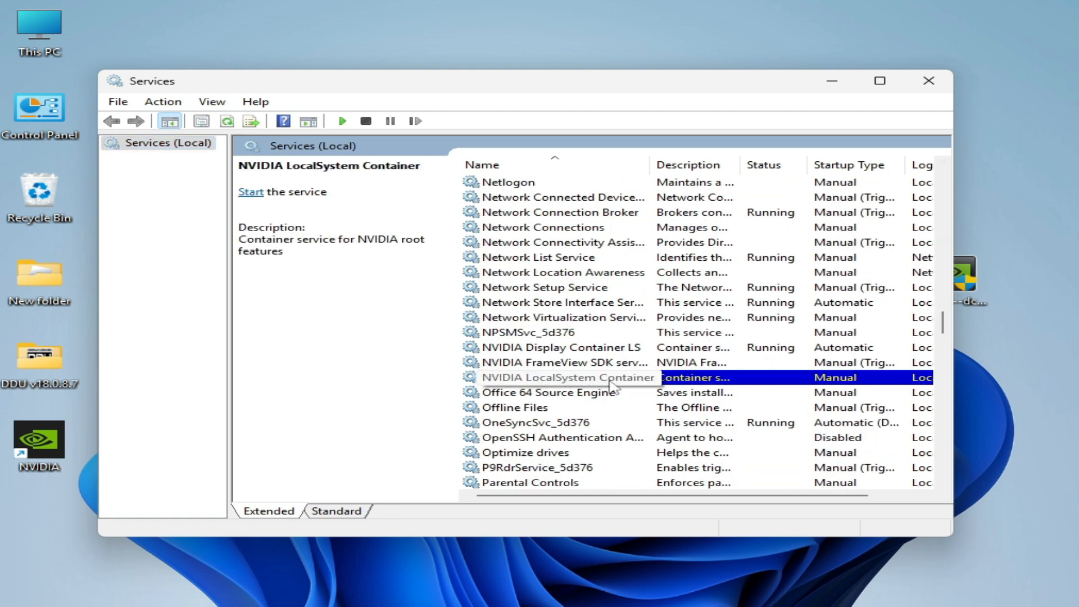
right_click(564, 376)
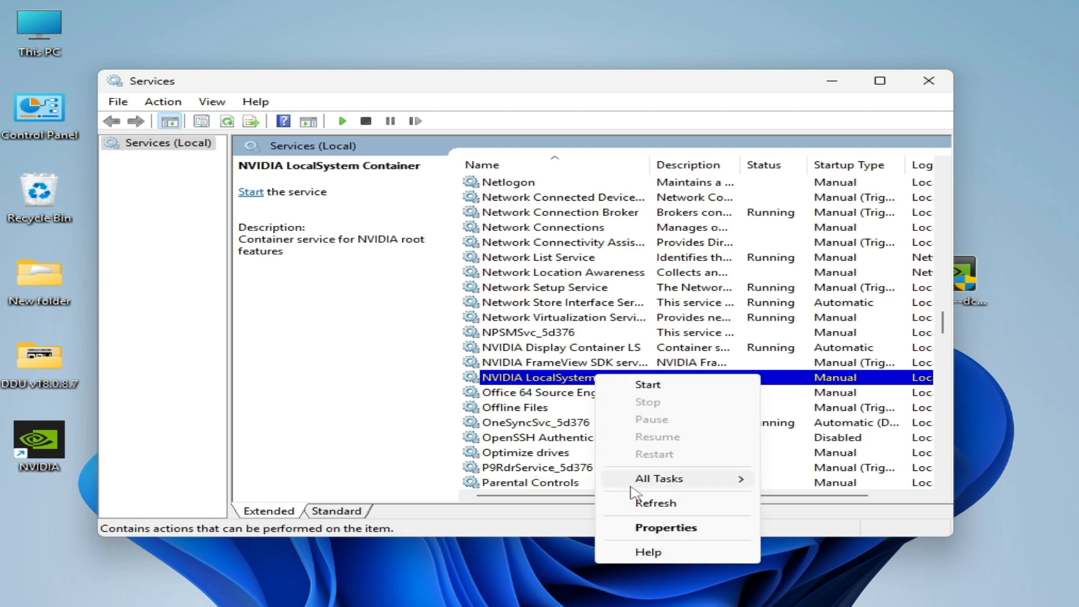
Set the service to Automatic, allow desktop interaction, apply, start it and confirm with OK
click(665, 527)
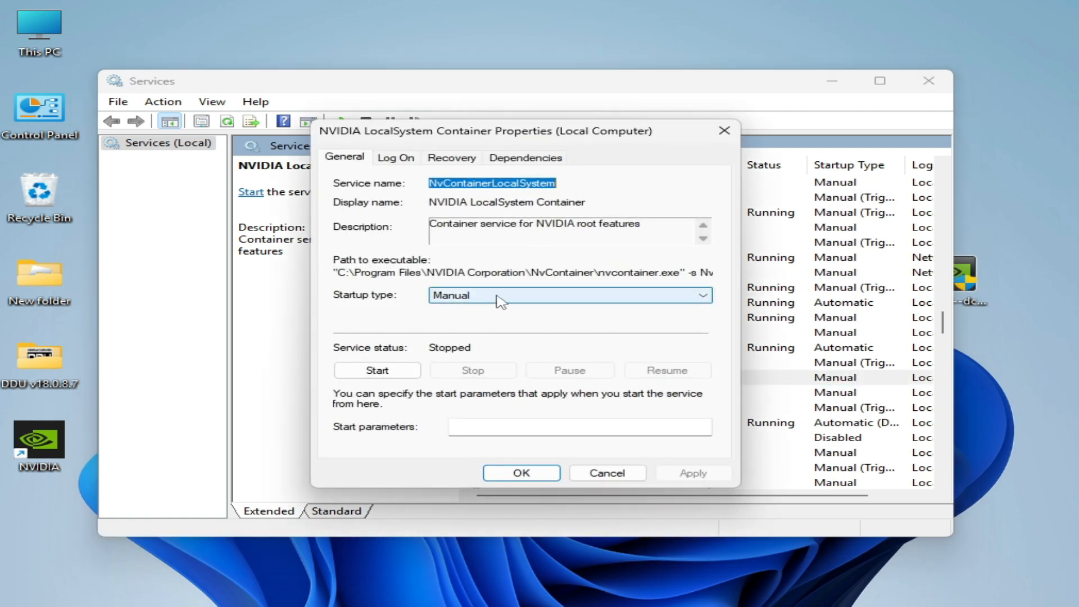
click(567, 294)
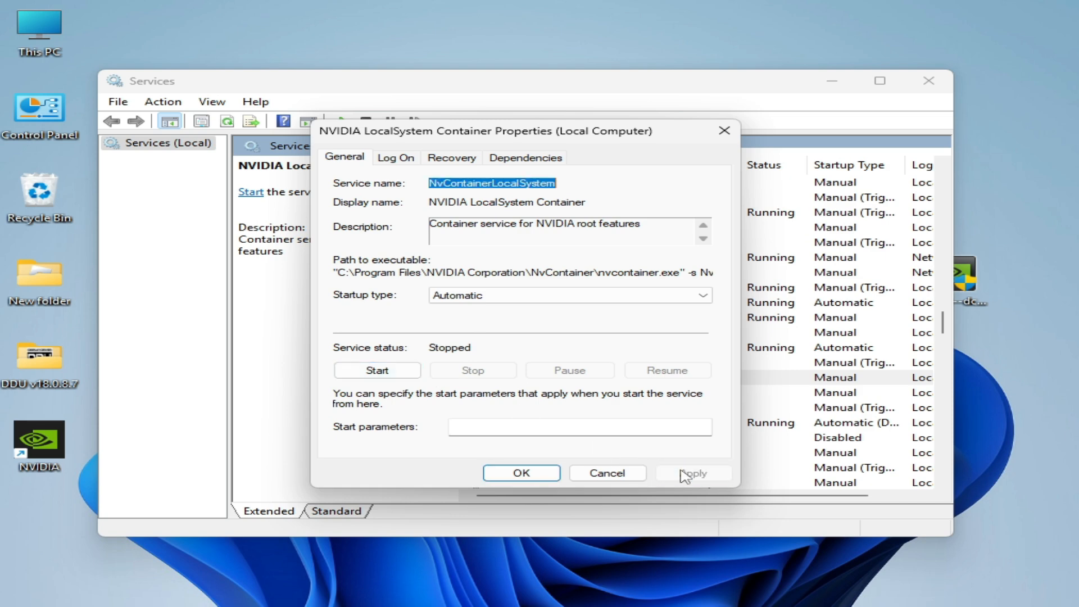
click(396, 157)
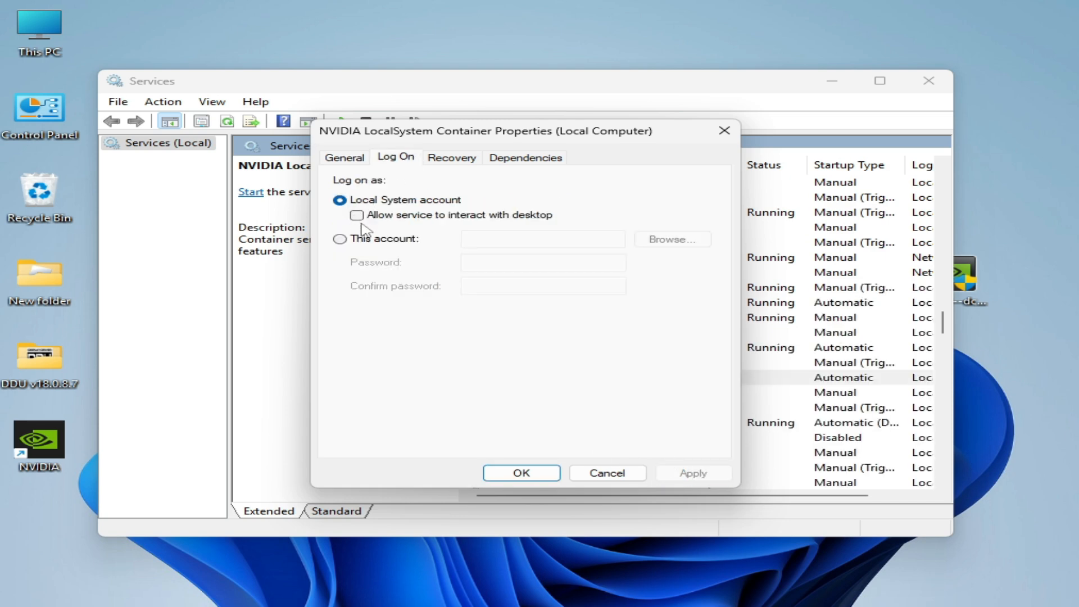
click(356, 215)
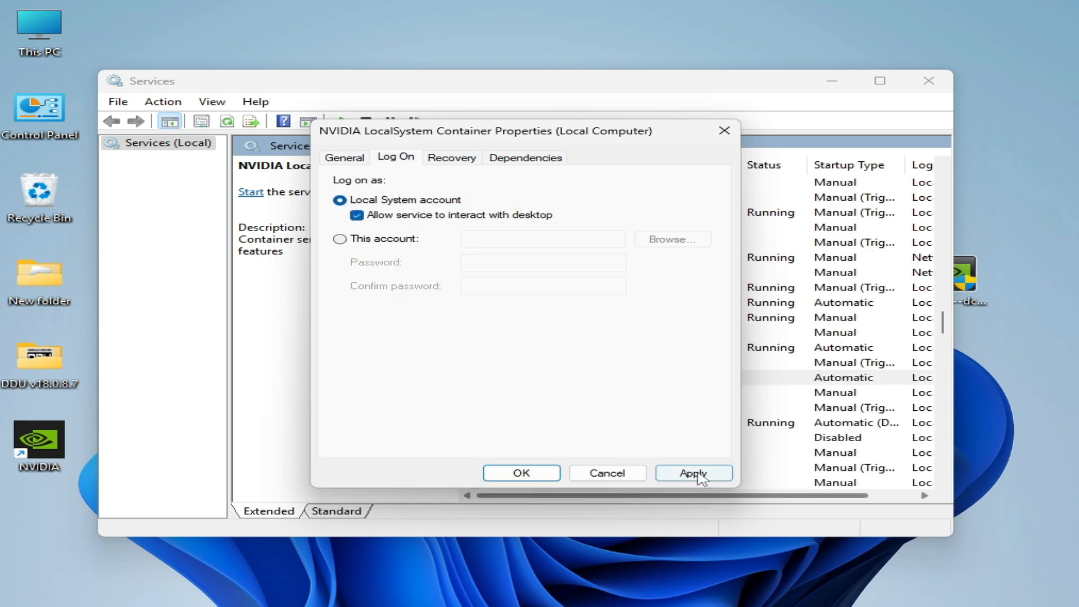
click(344, 157)
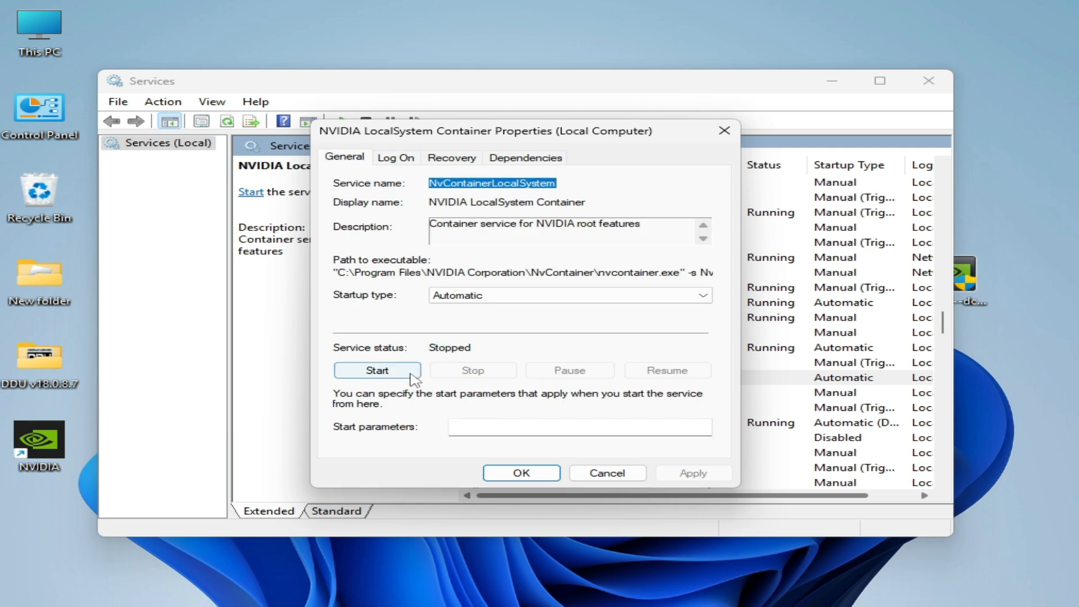
click(377, 371)
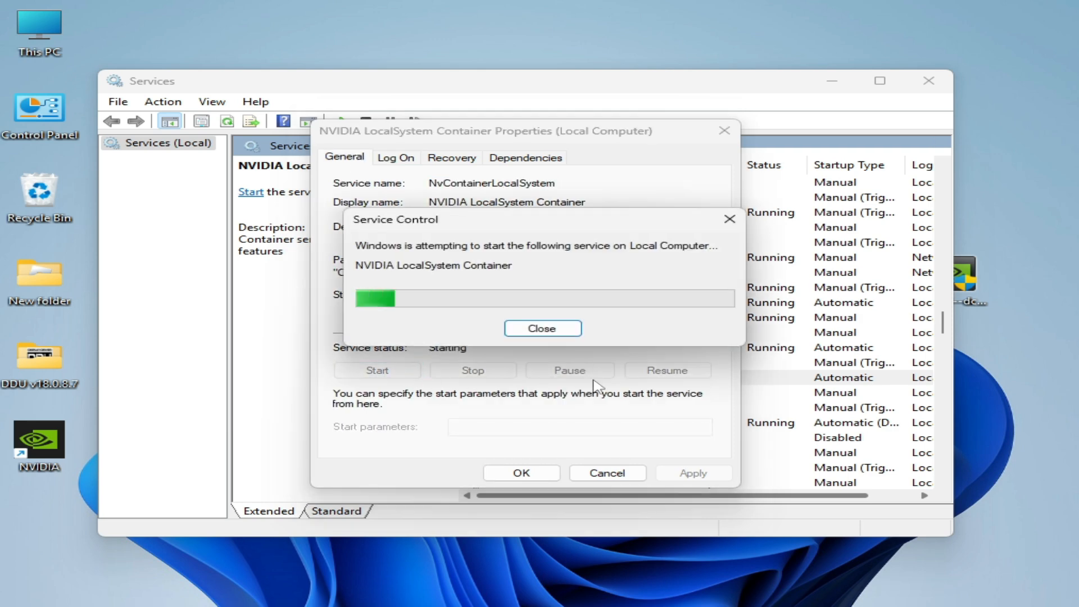
click(542, 328)
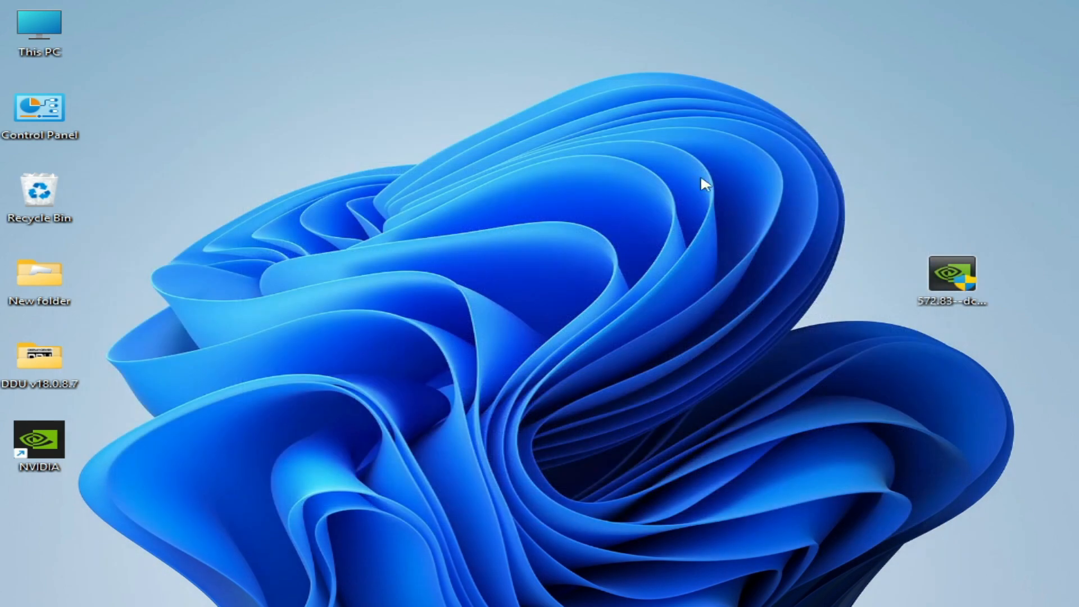
mouse_move(640, 184)
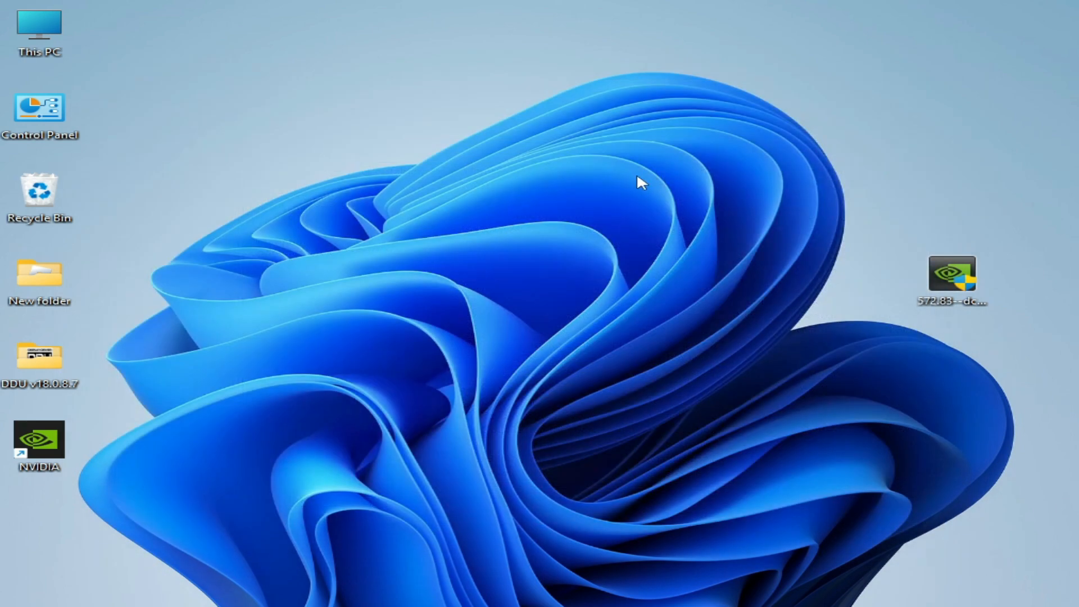
mouse_move(603, 179)
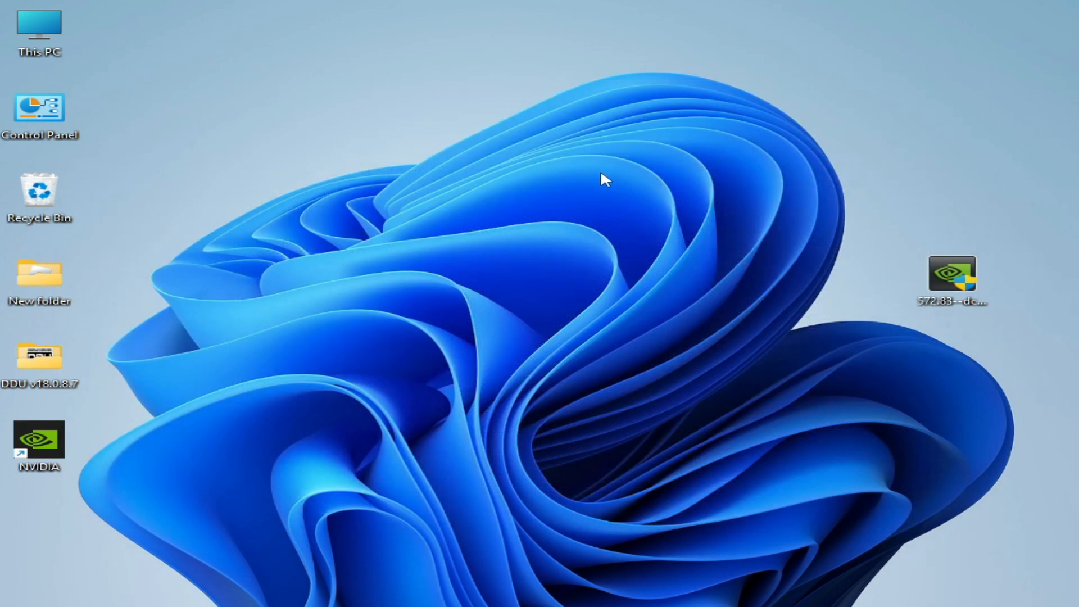